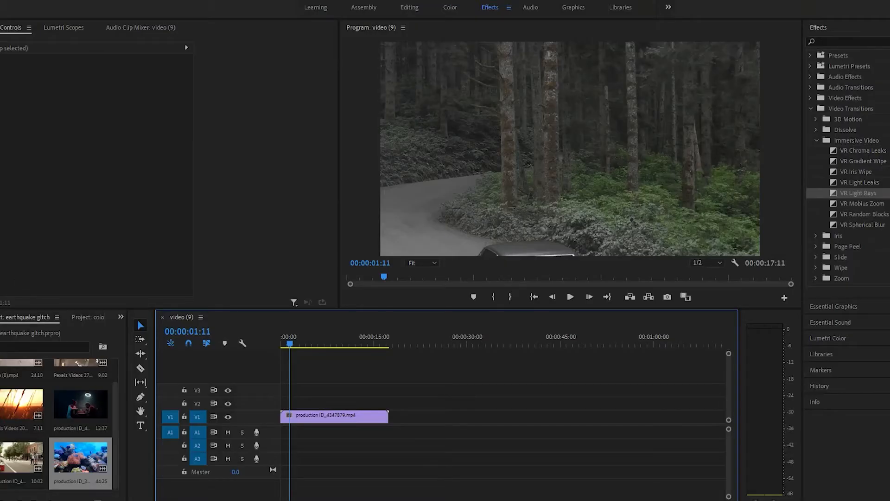
mouse_move(288, 315)
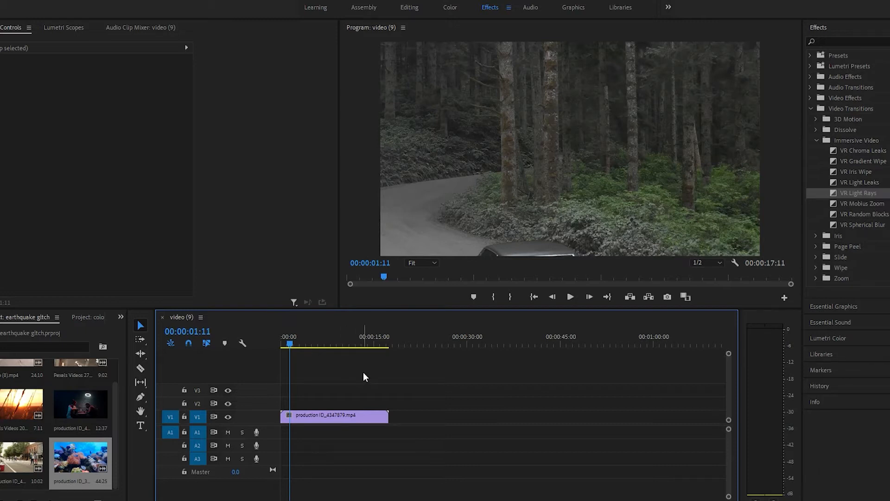
mouse_move(879, 184)
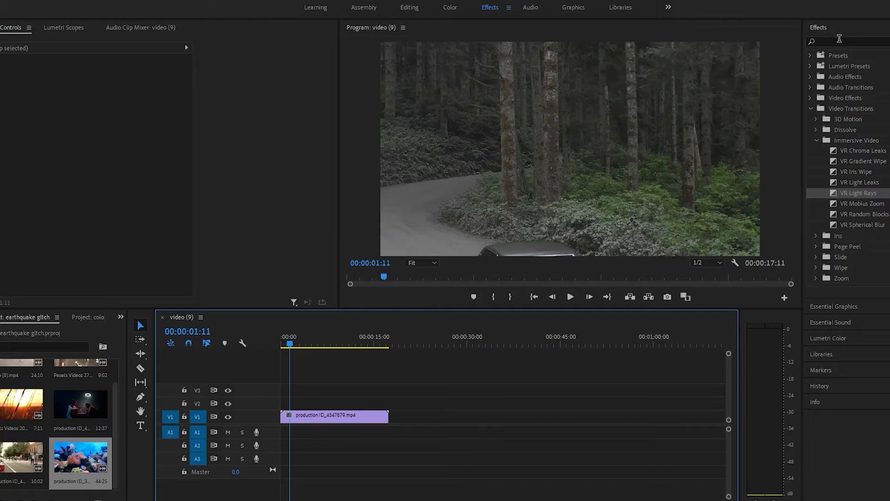
mouse_move(832, 130)
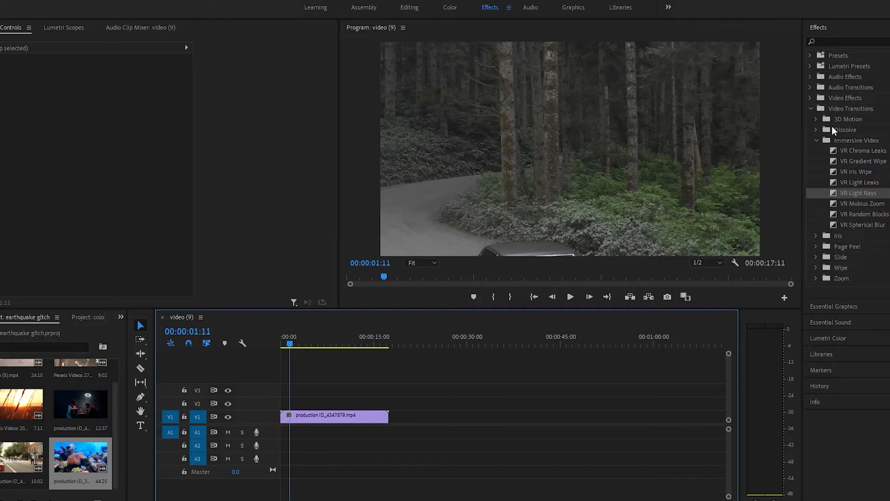
mouse_move(887, 188)
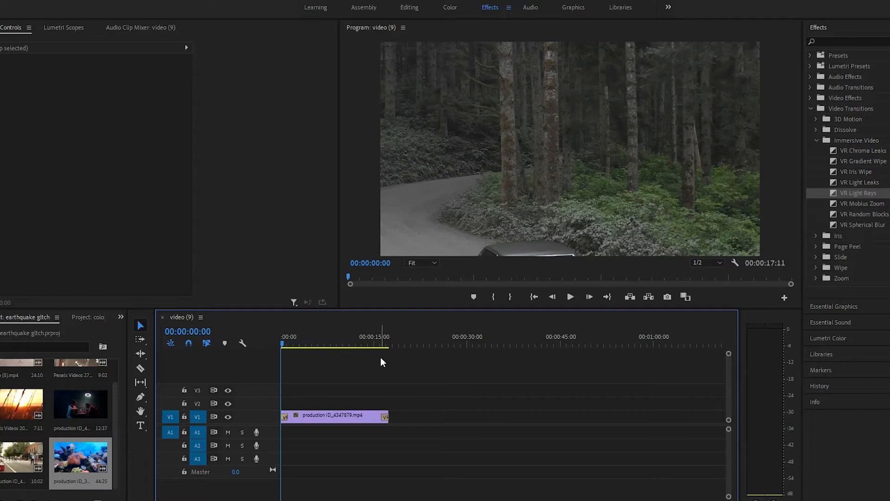
- Preview the VR Light Rays transition by playing and scrubbing across the forest road clip
click(570, 297)
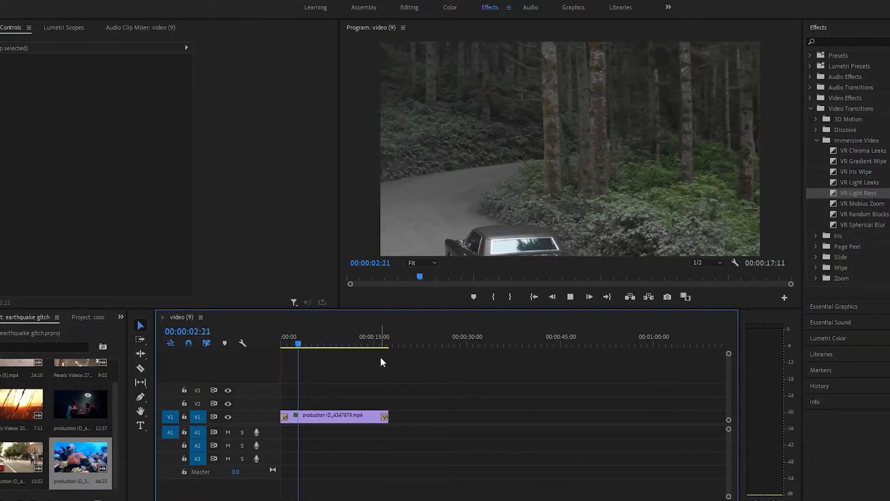
click(375, 345)
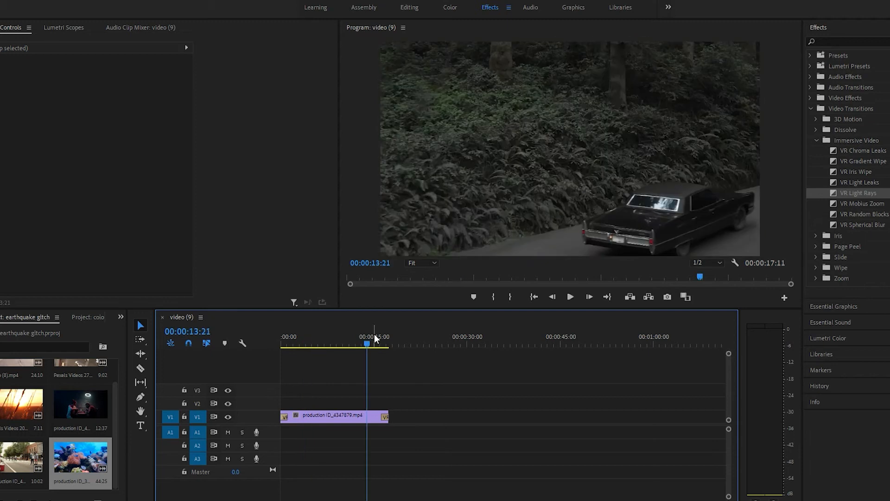
click(570, 297)
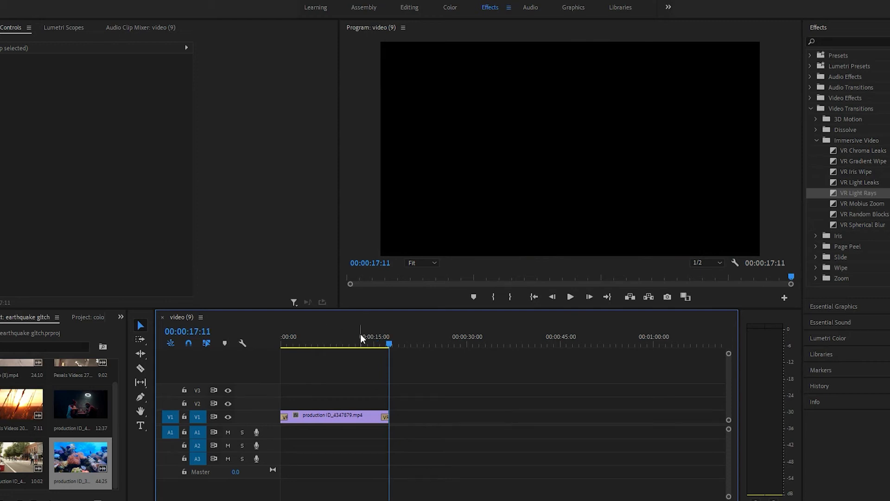
click(305, 335)
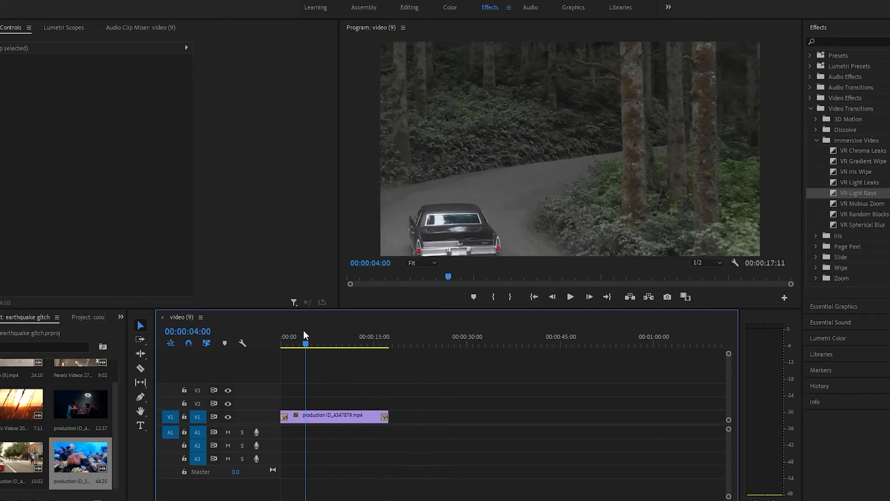
click(288, 344)
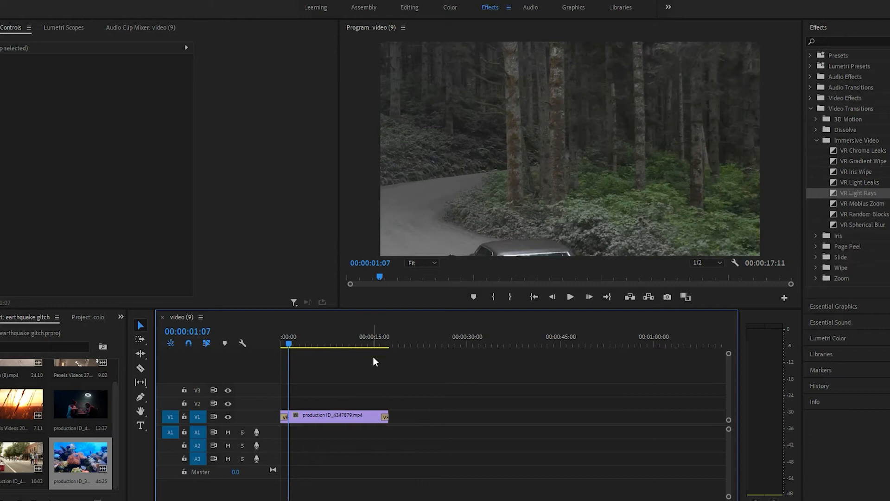
click(284, 345)
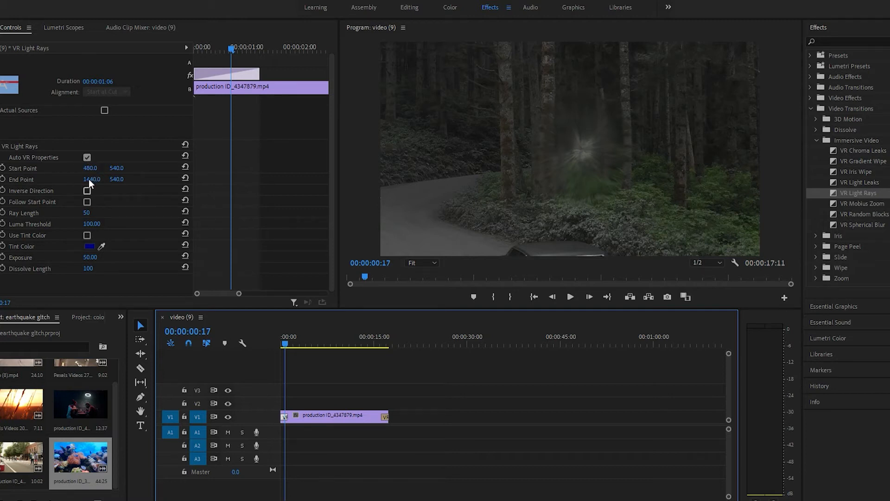
- Leave Inverse Direction and Follow Start Point off and lengthen the rays to 72
click(86, 190)
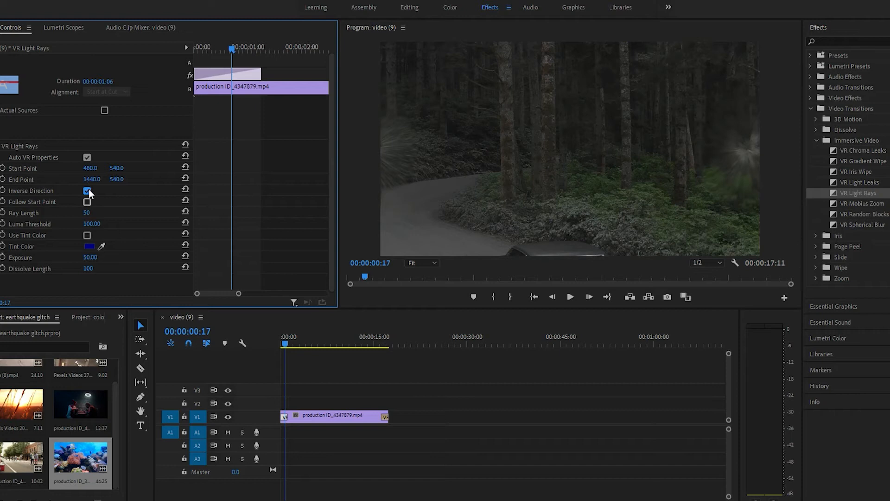
click(87, 202)
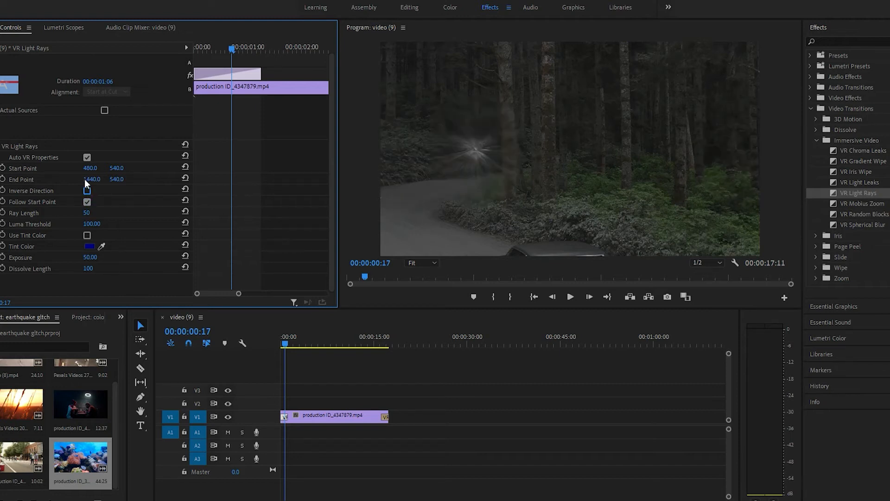
click(86, 201)
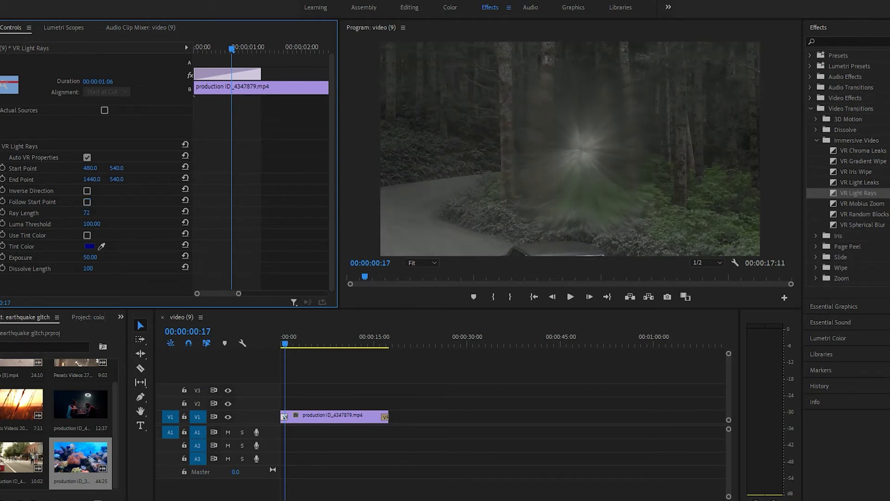
click(86, 212)
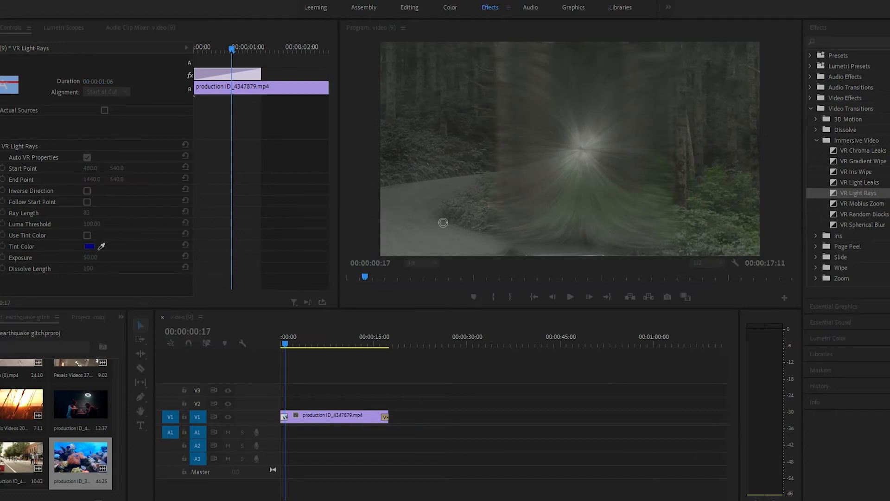
mouse_move(532, 229)
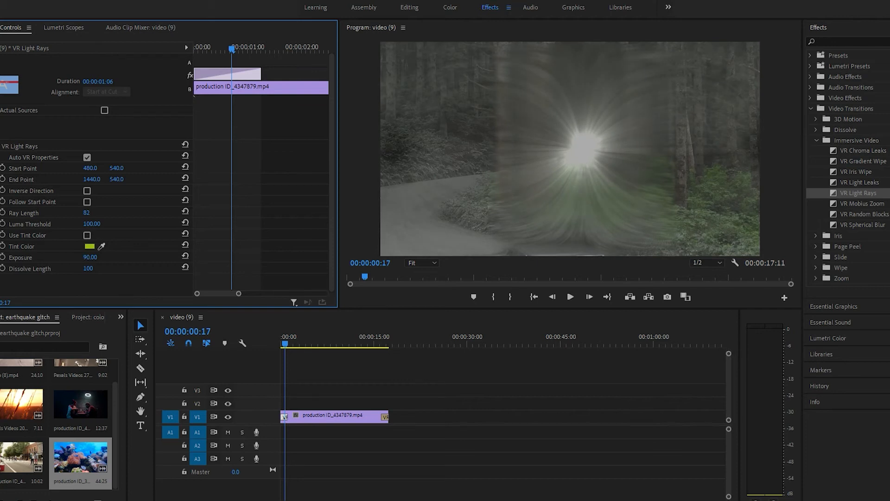
- Give the rays a yellow-green tint with length 82, exposure 99 and dissolve length 49
click(90, 257)
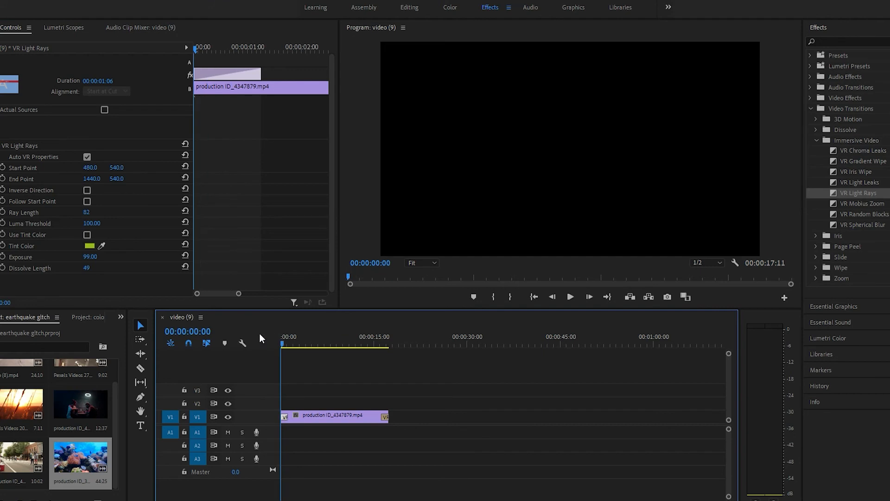
click(571, 297)
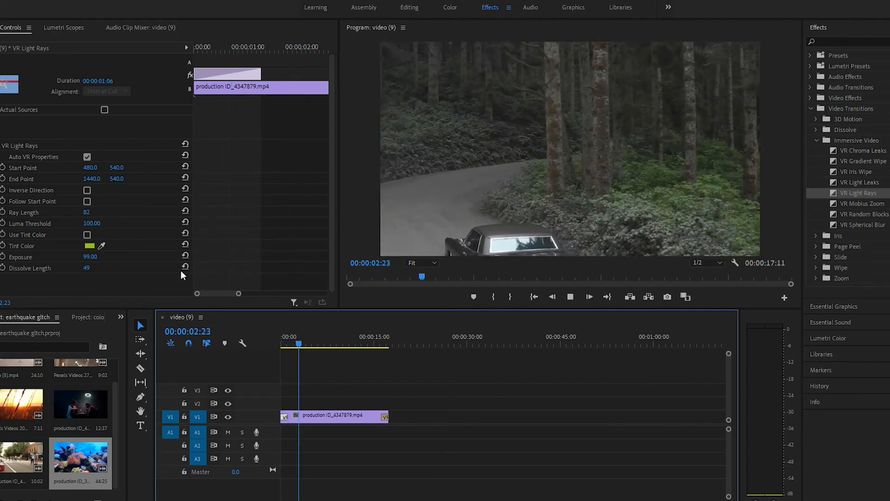
click(570, 297)
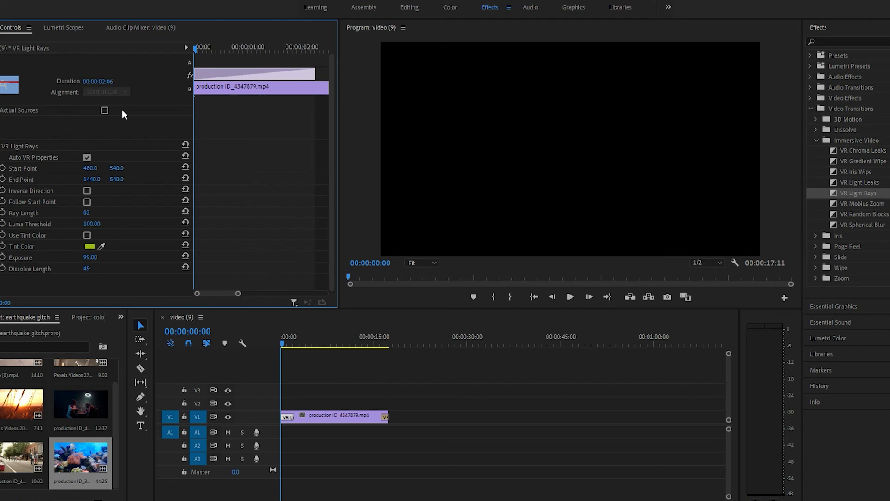
- Play the clip to check the two-second (00:00:02:06) tinted transition at its start
click(570, 296)
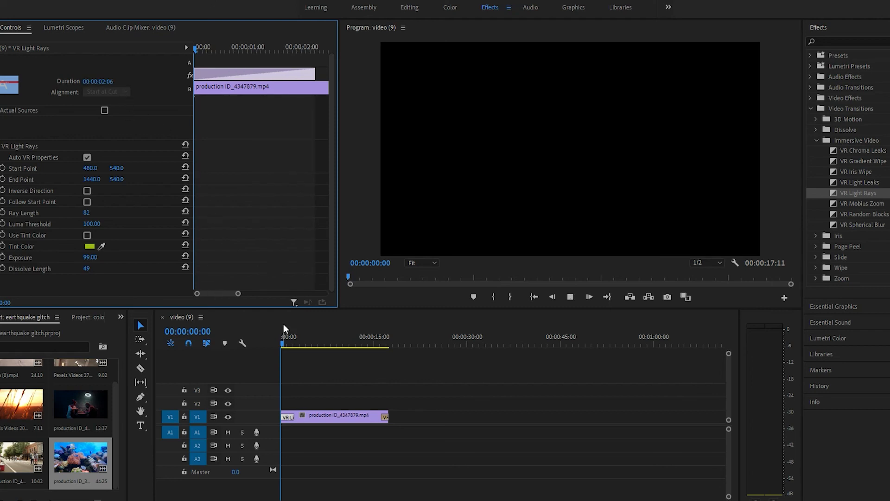